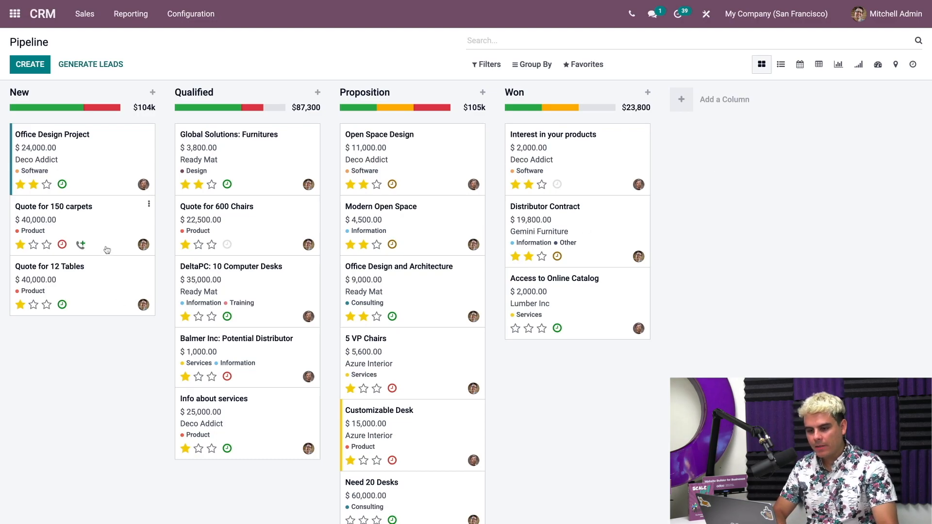
pyautogui.moveTo(104, 232)
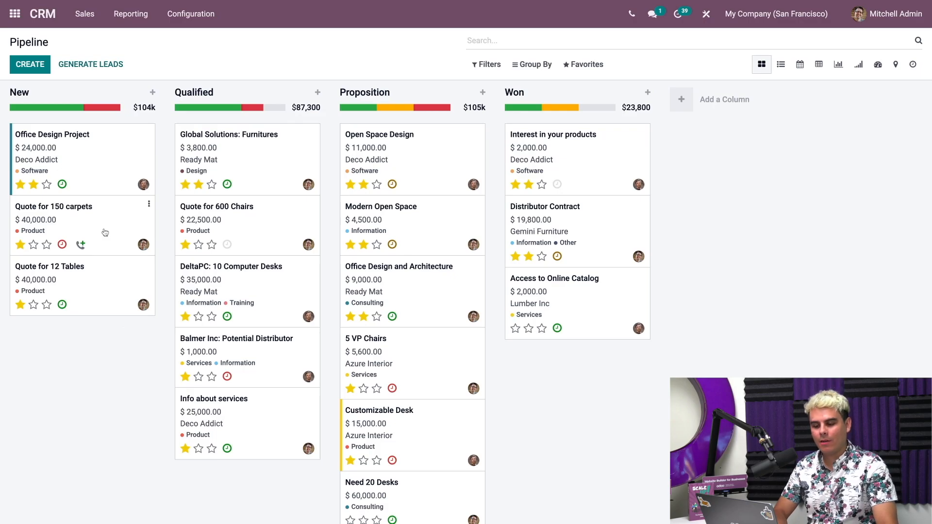
# Open the 'Quote for 150 carpets' lead from the New column of the pipeline
pyautogui.click(54, 206)
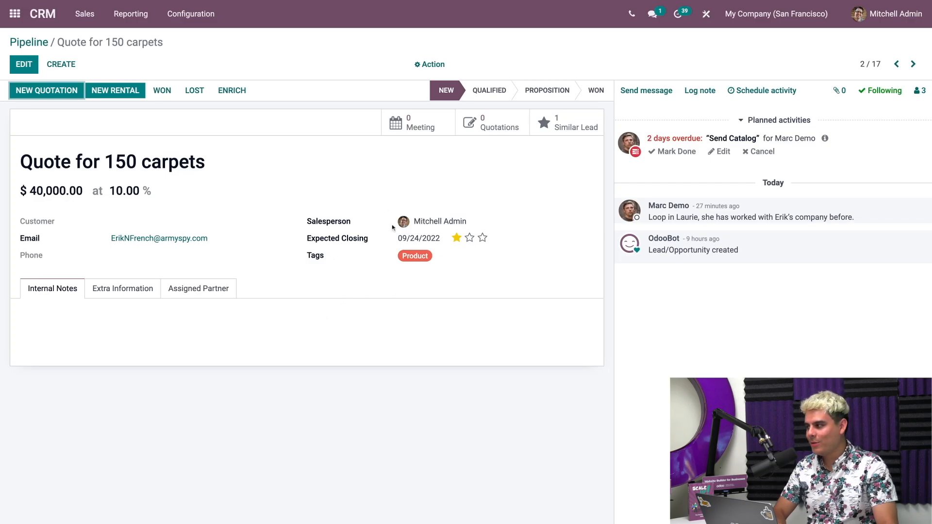
pyautogui.moveTo(321, 317)
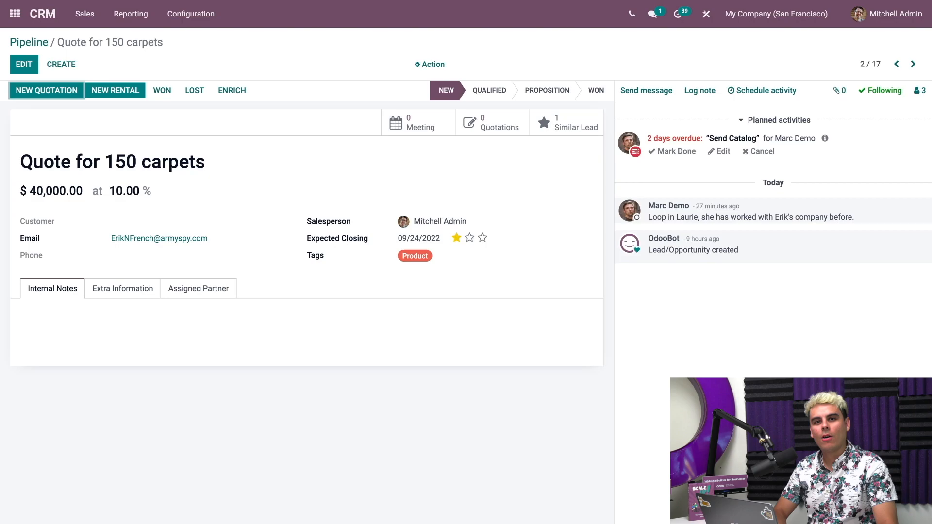
pyautogui.moveTo(766, 315)
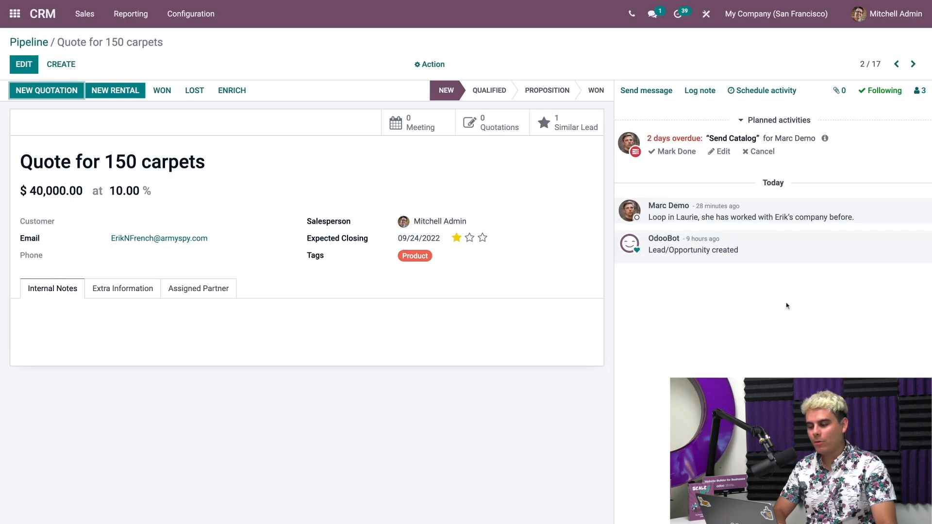
pyautogui.moveTo(778, 328)
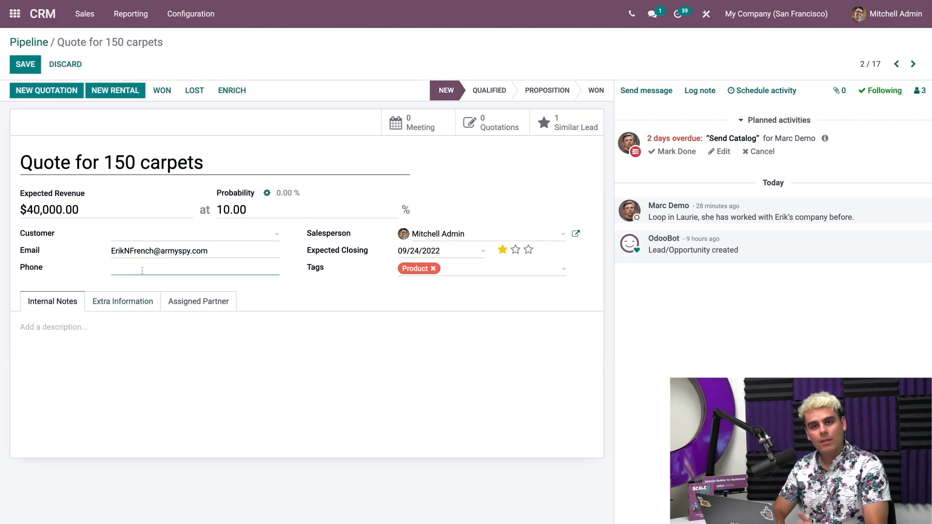
# Enter phone number 12345678 on the carpets lead and save it
pyautogui.write('12345678')
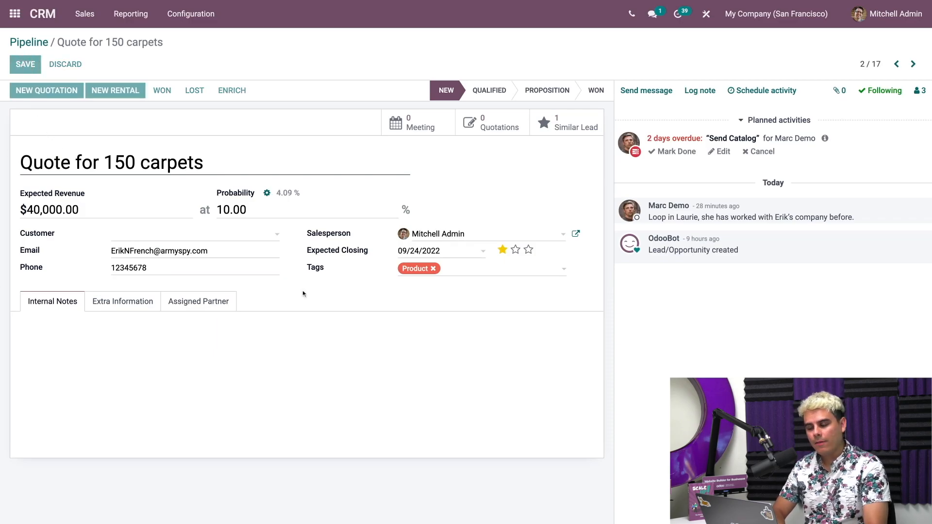
pyautogui.click(26, 64)
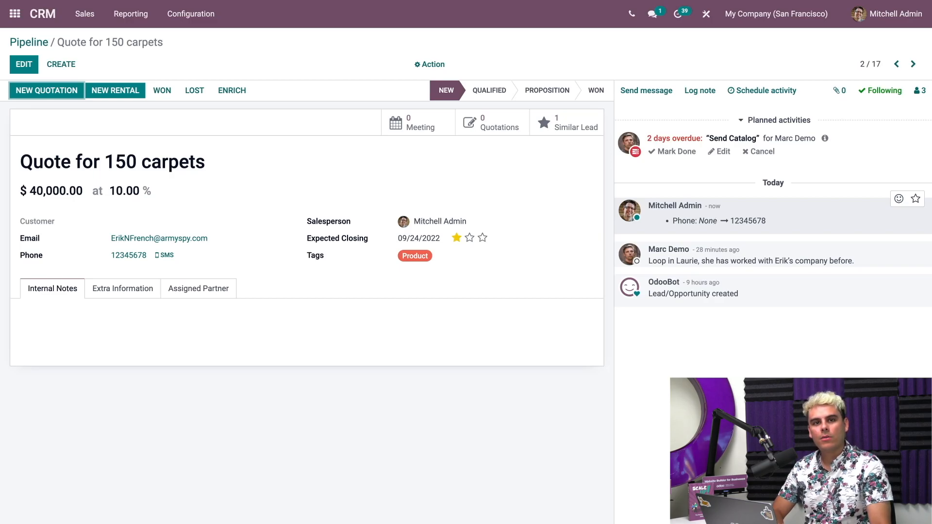
pyautogui.moveTo(899, 198)
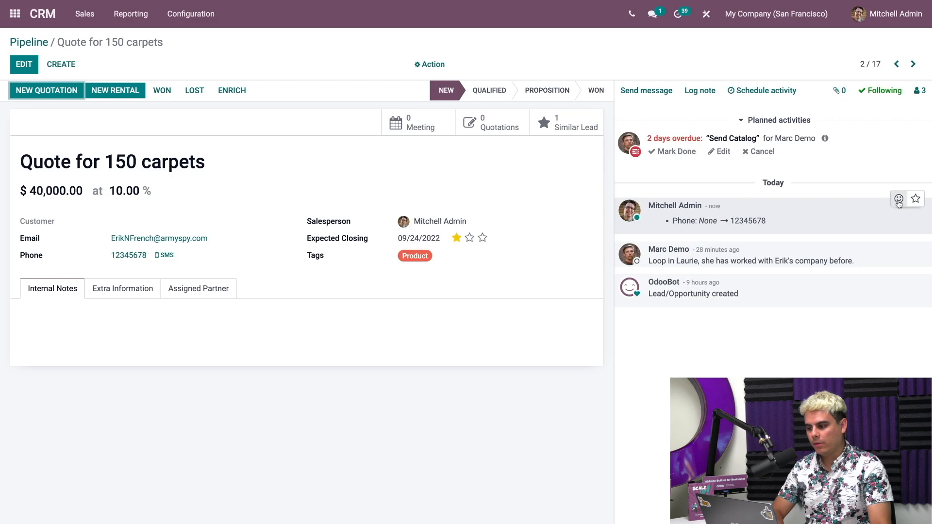
# Add a laughing emoji reaction to the phone-change message in the chatter
pyautogui.click(899, 198)
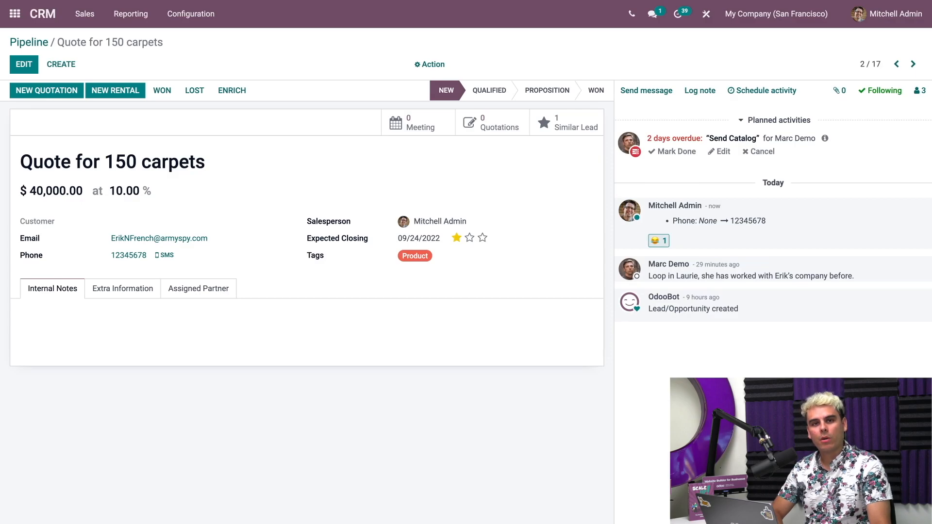
pyautogui.moveTo(331, 216)
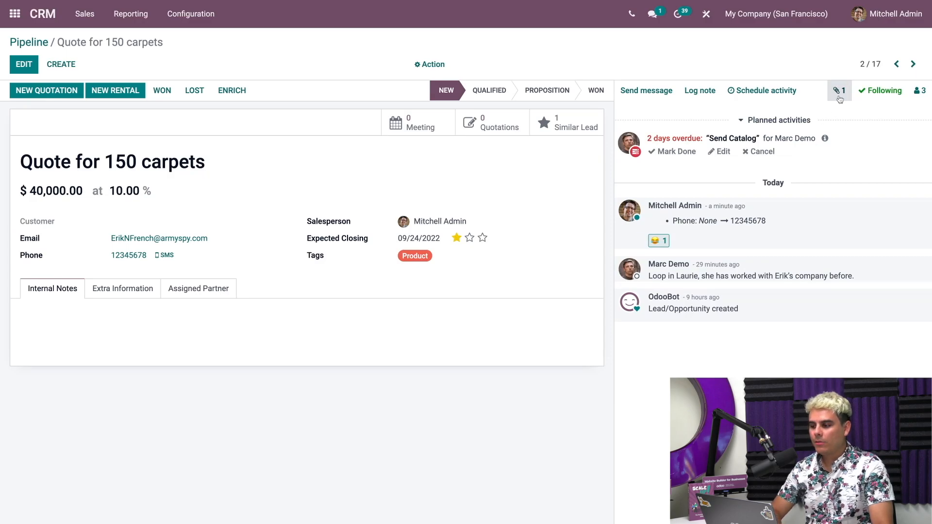
pyautogui.click(840, 90)
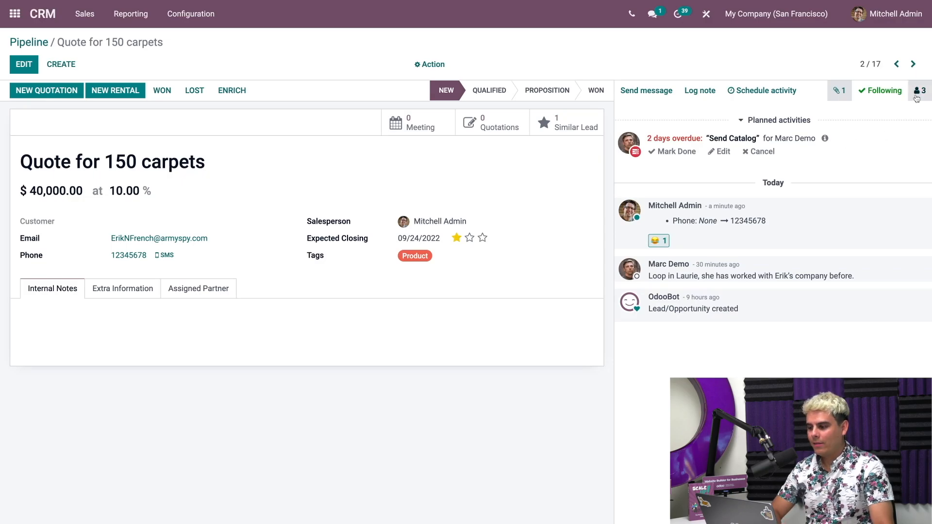
pyautogui.click(921, 90)
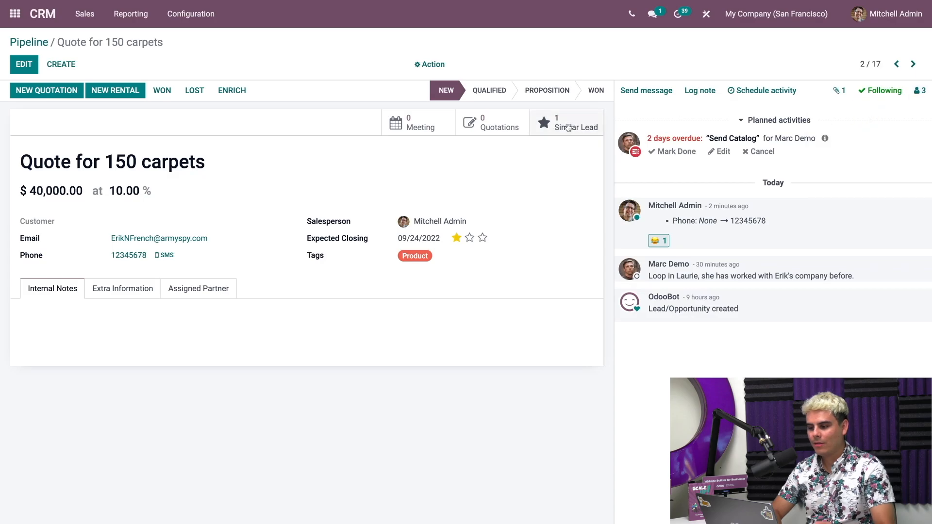
pyautogui.click(922, 90)
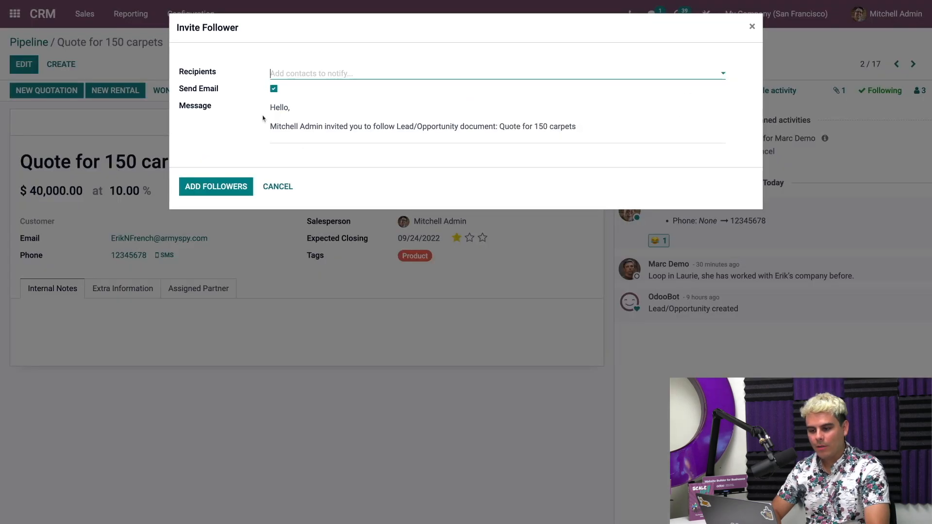
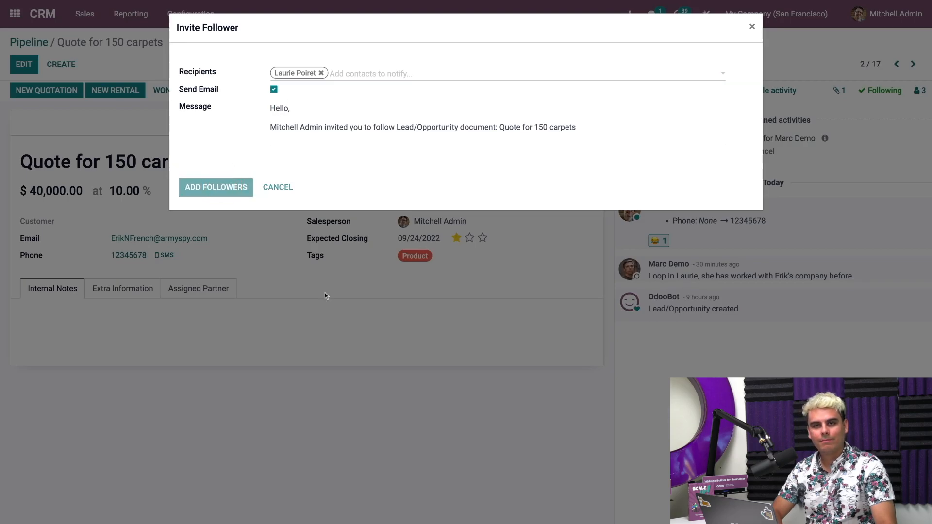
pyautogui.click(216, 187)
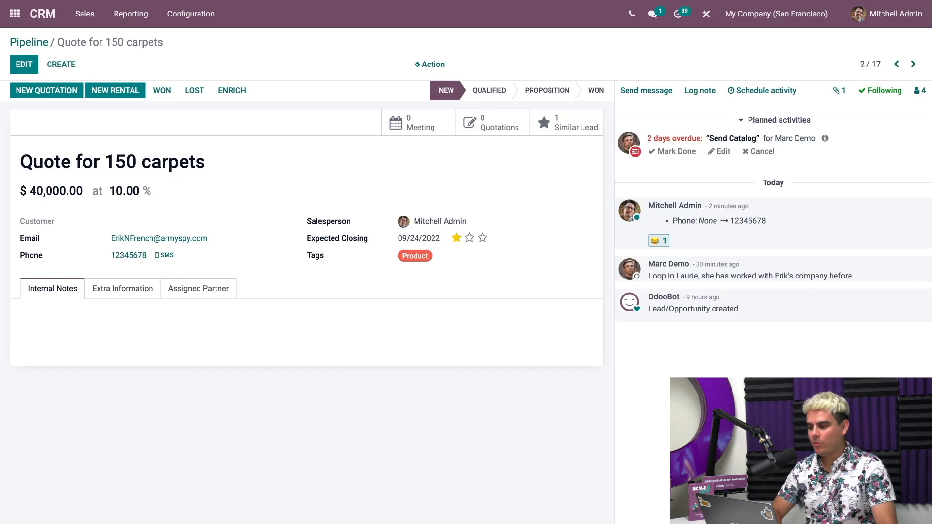
pyautogui.click(921, 91)
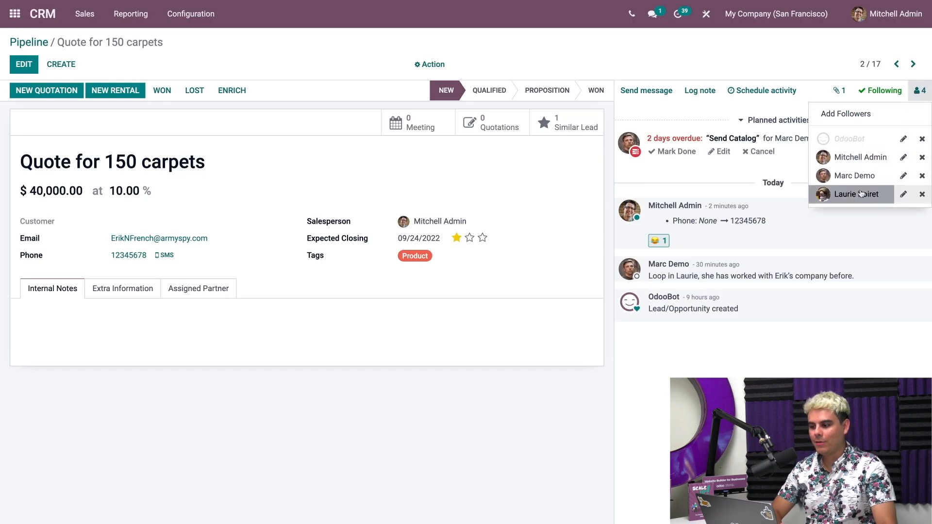
pyautogui.moveTo(857, 202)
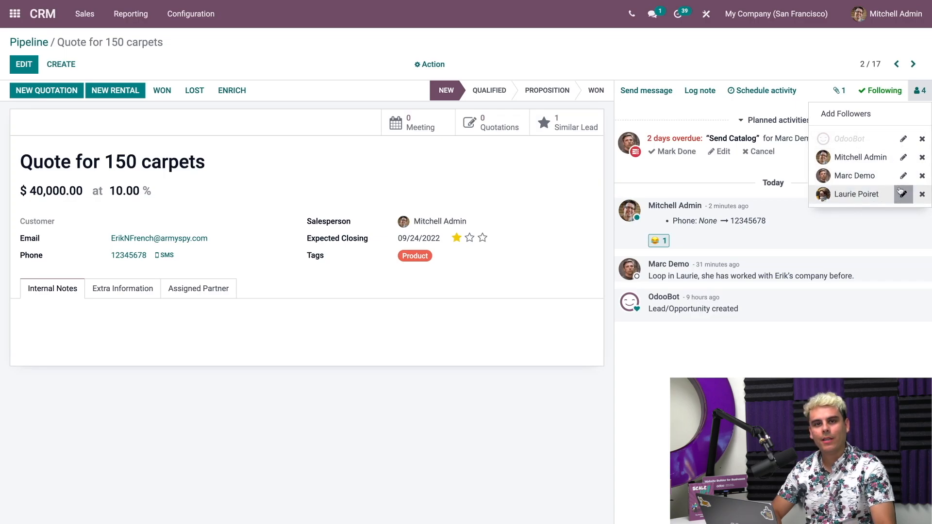
pyautogui.click(903, 194)
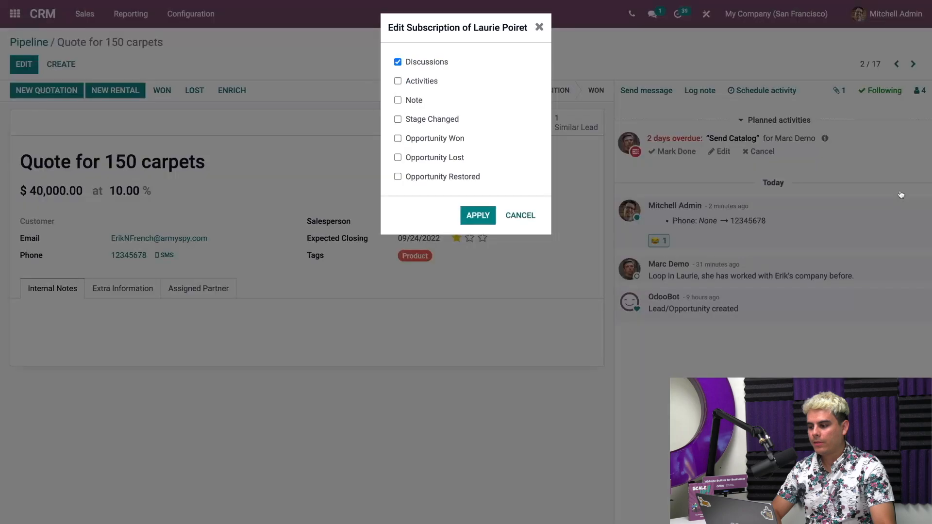
pyautogui.moveTo(467, 110)
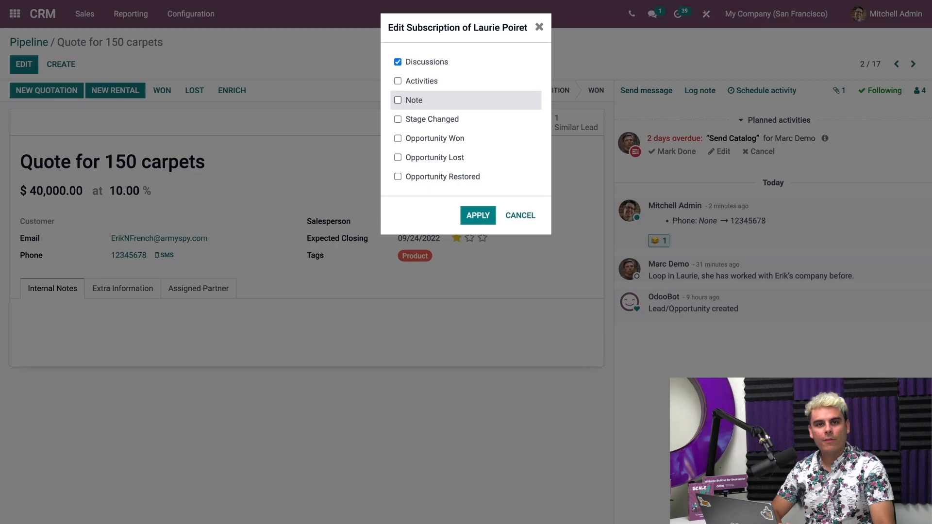
pyautogui.click(398, 80)
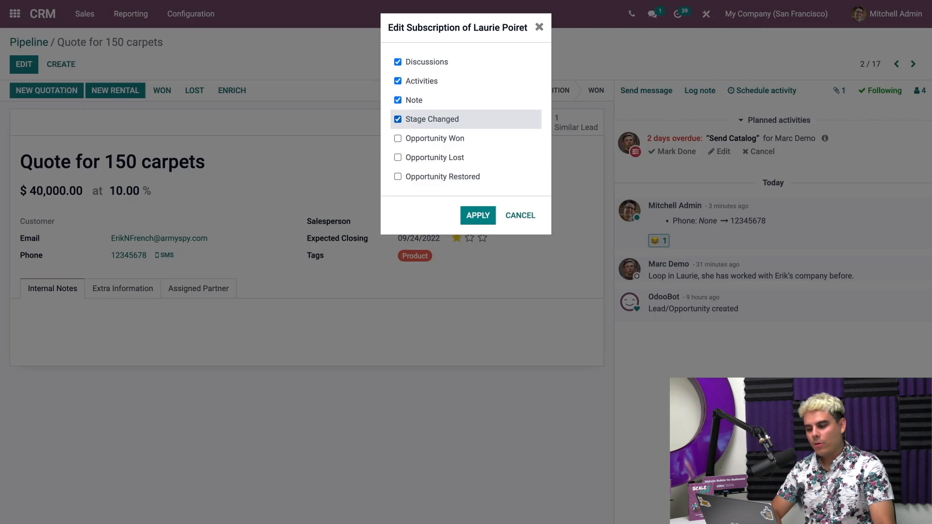
pyautogui.click(478, 215)
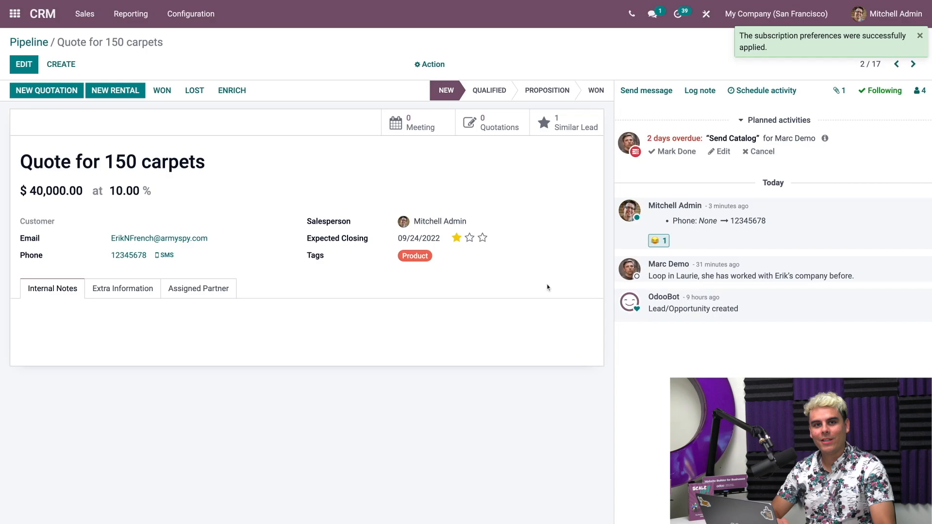
pyautogui.click(919, 36)
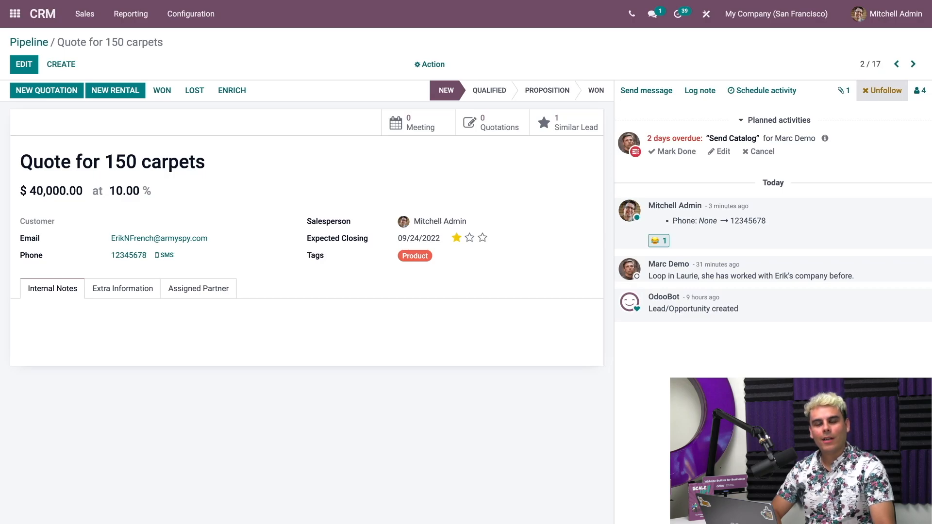
pyautogui.click(921, 90)
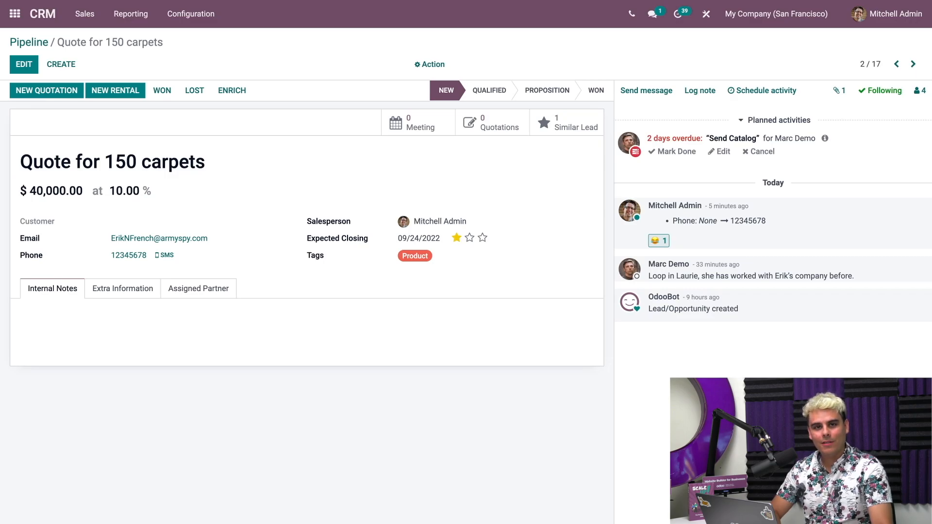
pyautogui.moveTo(705, 113)
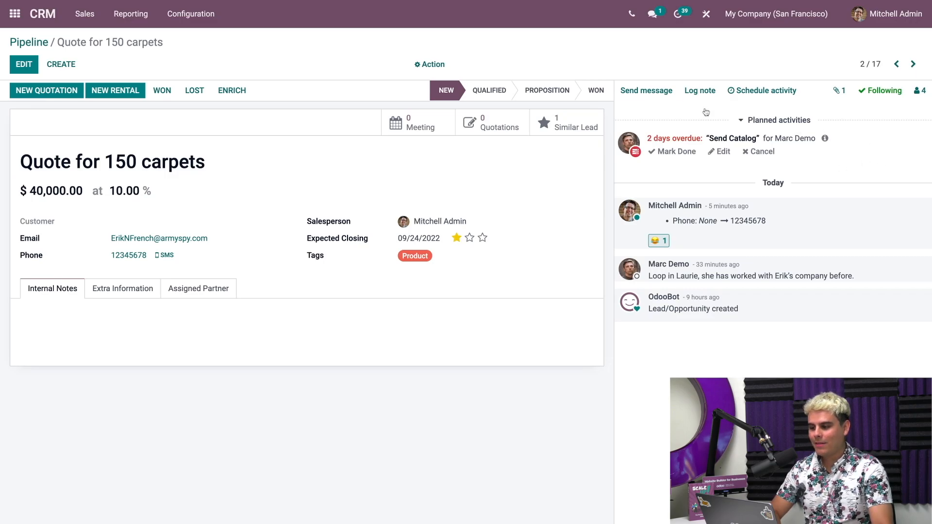
pyautogui.click(645, 90)
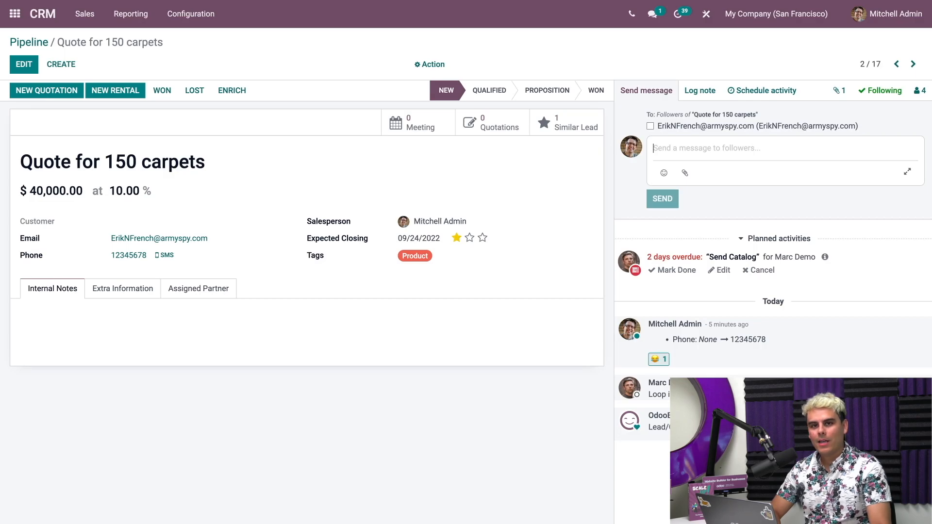
# Start a follower message and tick the customer email as a recipient
pyautogui.click(650, 126)
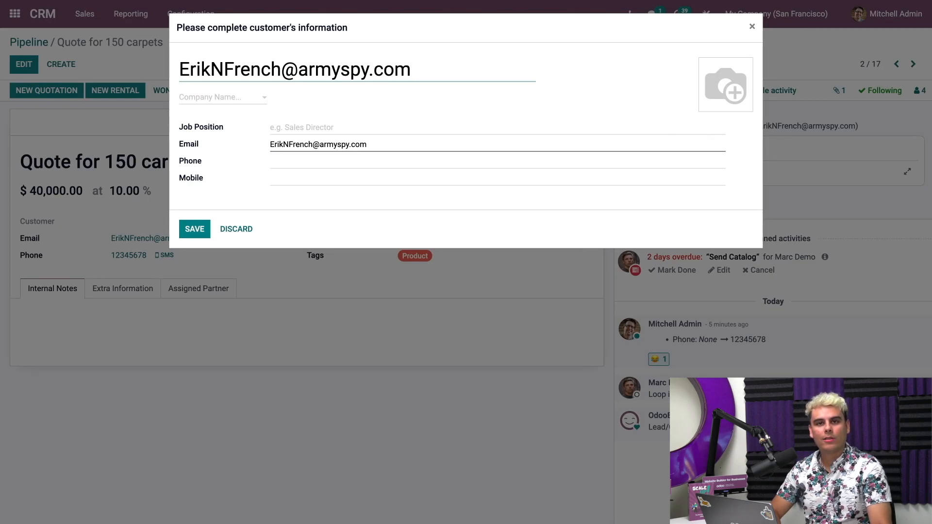
pyautogui.doubleClick(398, 69)
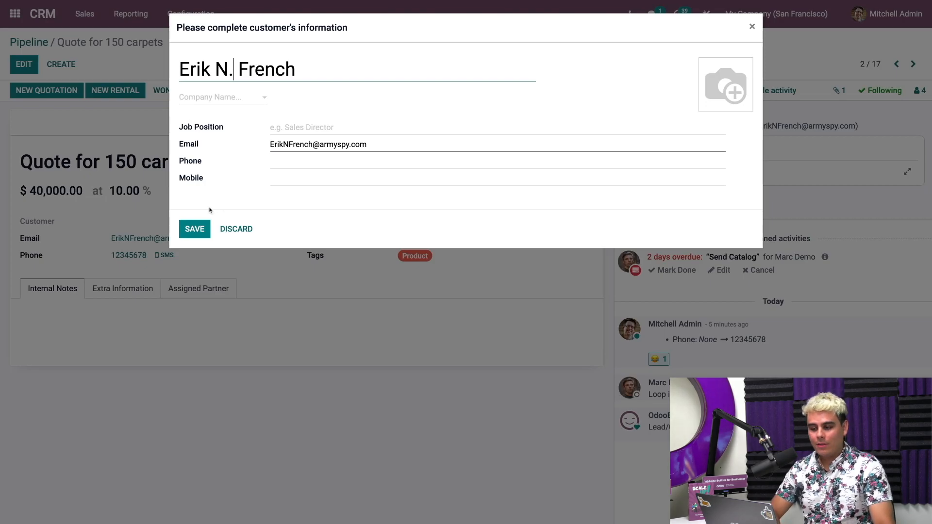
pyautogui.click(194, 229)
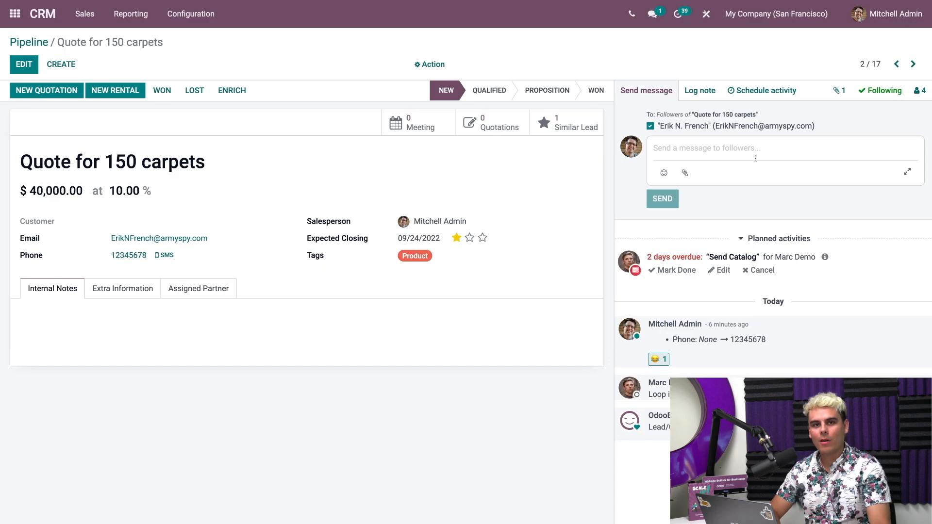
# Send Erik a 'Hi Erik! Here's...' message with the product catalogue PDF attached
pyautogui.write('Hi')
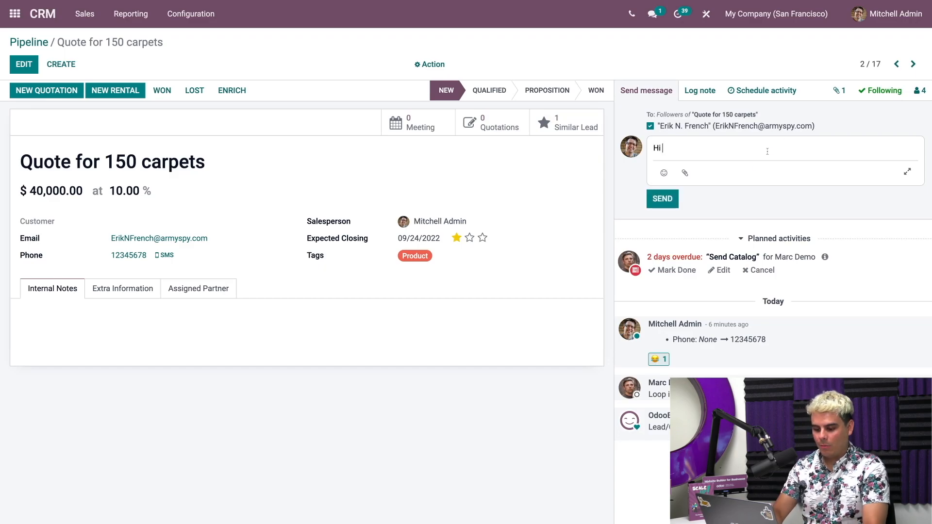
pyautogui.write("Erik! Here's the catalogue.")
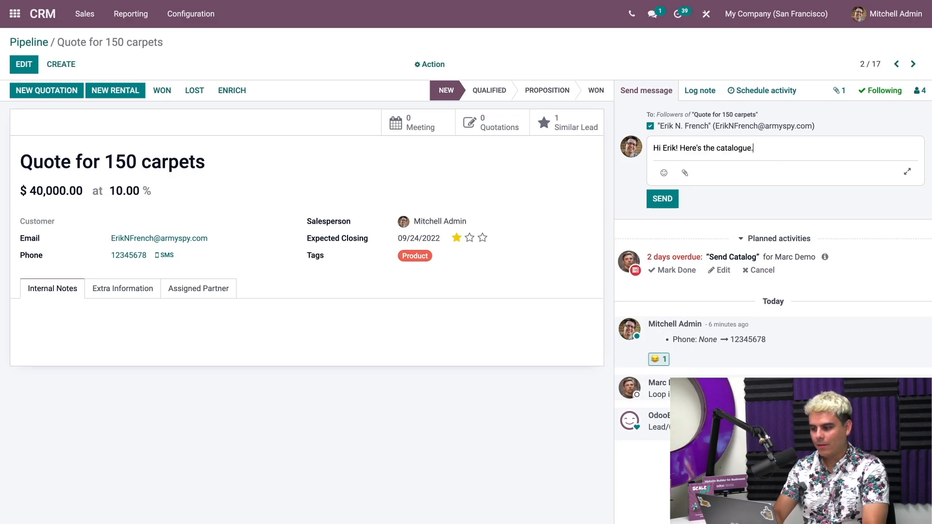
pyautogui.write('!!!!')
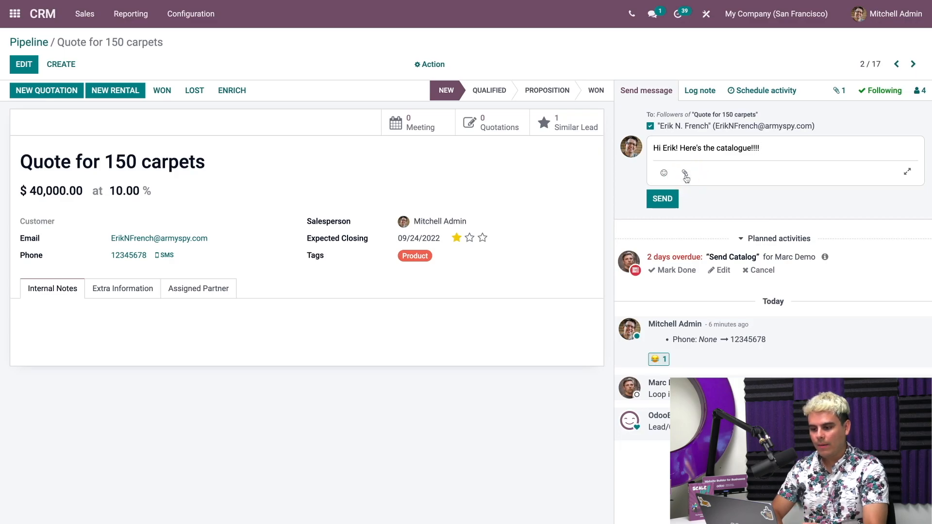
pyautogui.click(685, 173)
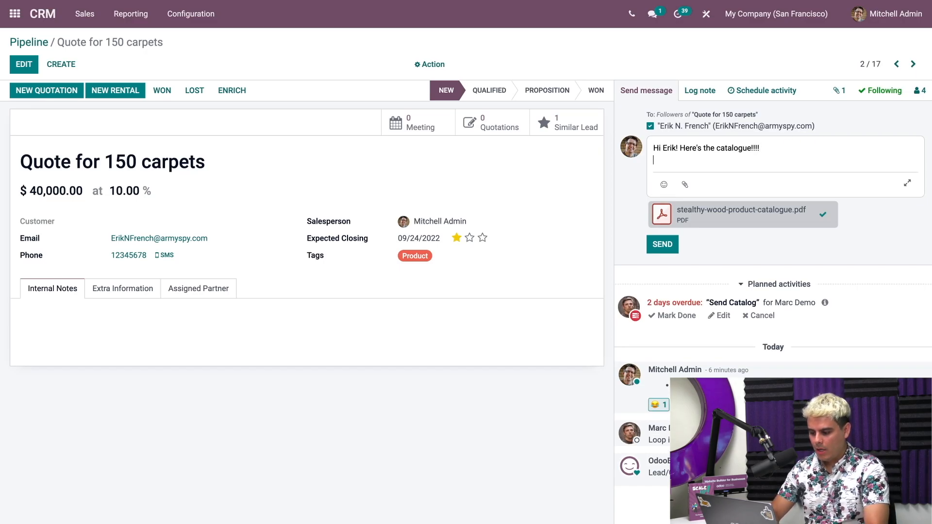
pyautogui.write(':by')
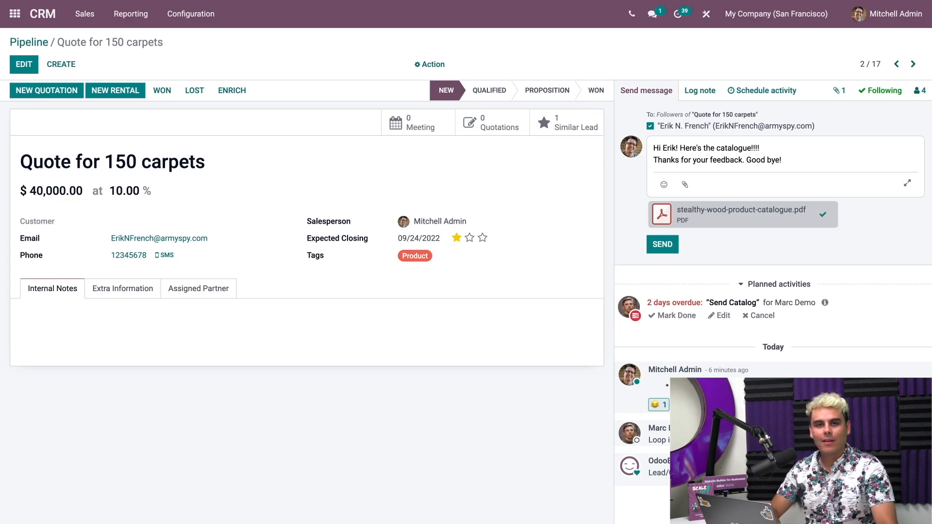
pyautogui.click(661, 245)
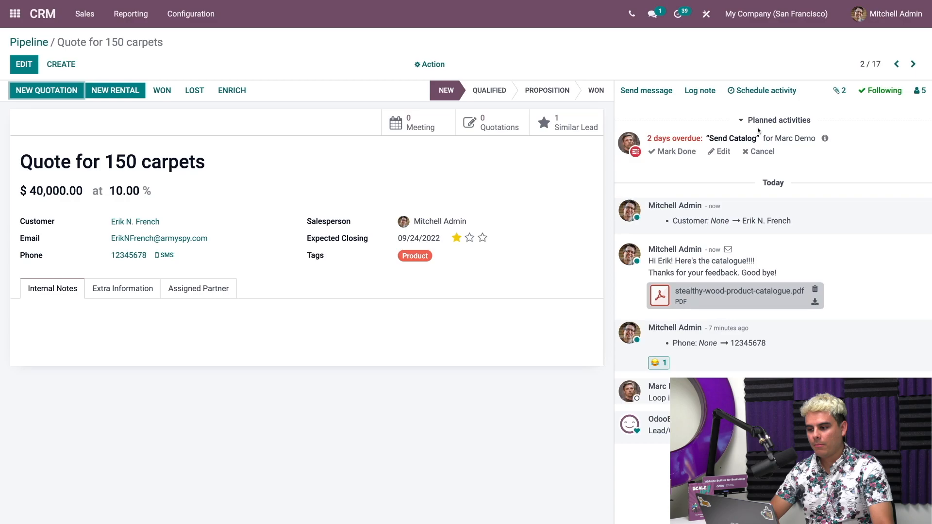
pyautogui.click(647, 91)
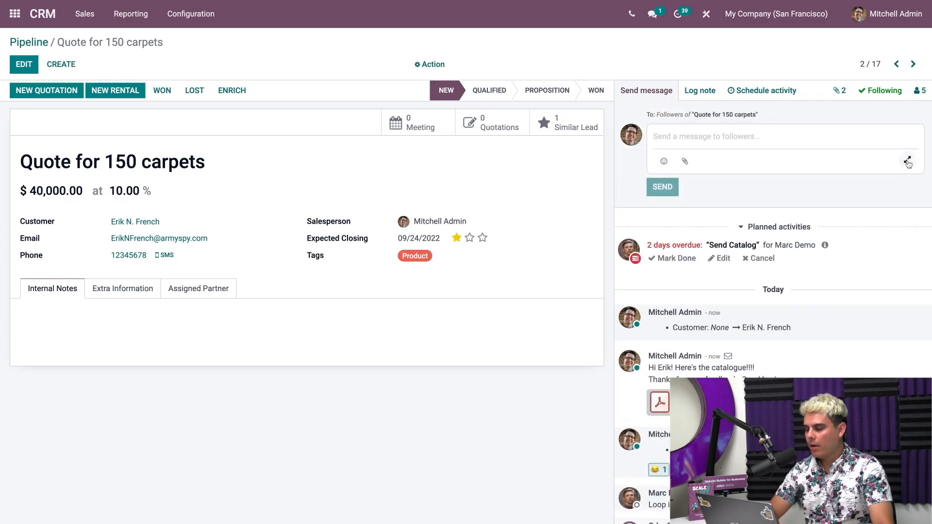
pyautogui.click(908, 161)
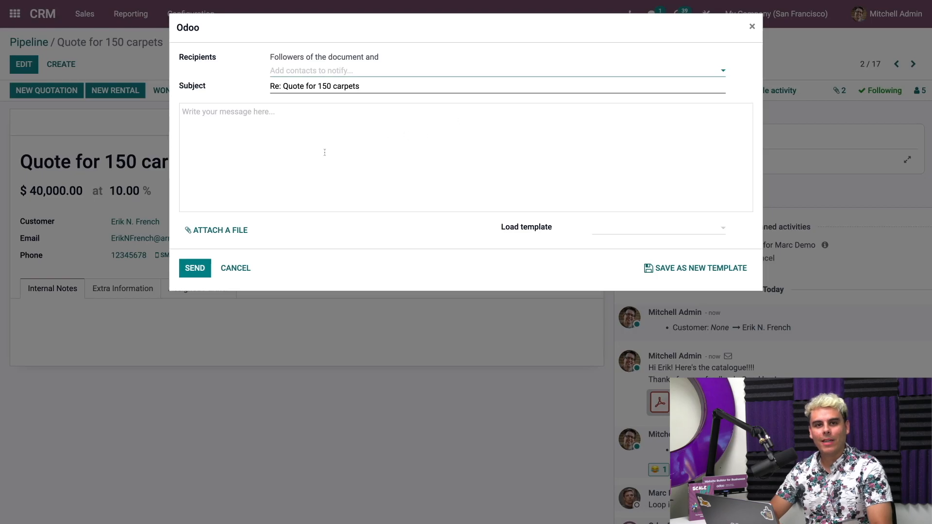
pyautogui.click(235, 268)
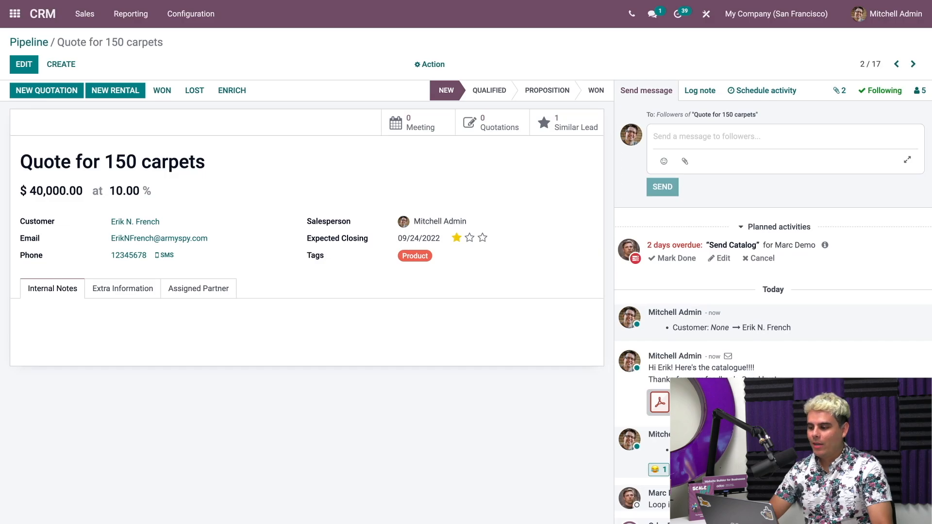
pyautogui.click(918, 91)
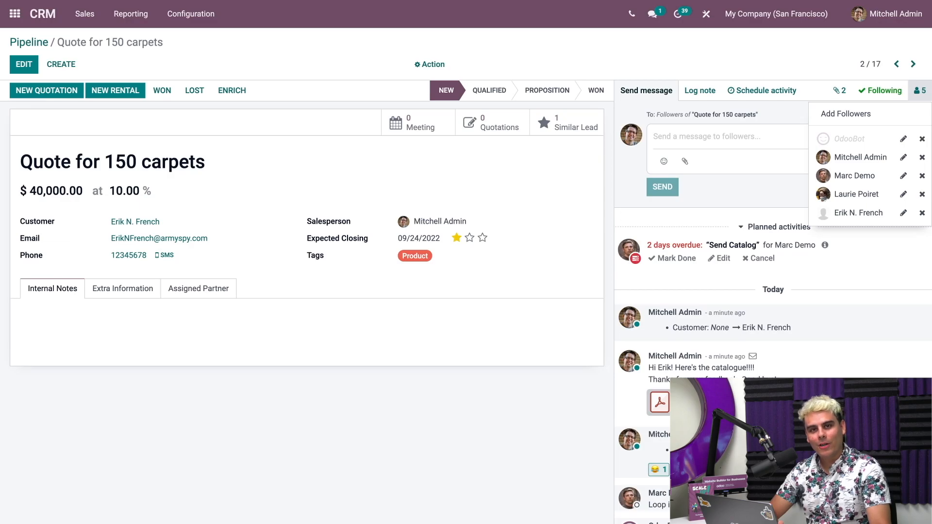
# Switch the chatter to the Log note composer for an internal note
pyautogui.click(699, 90)
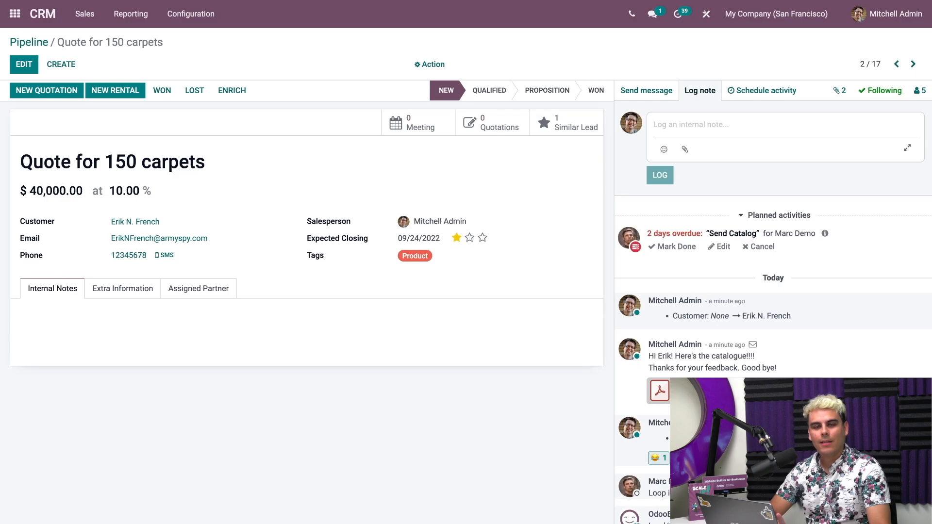
pyautogui.write('@')
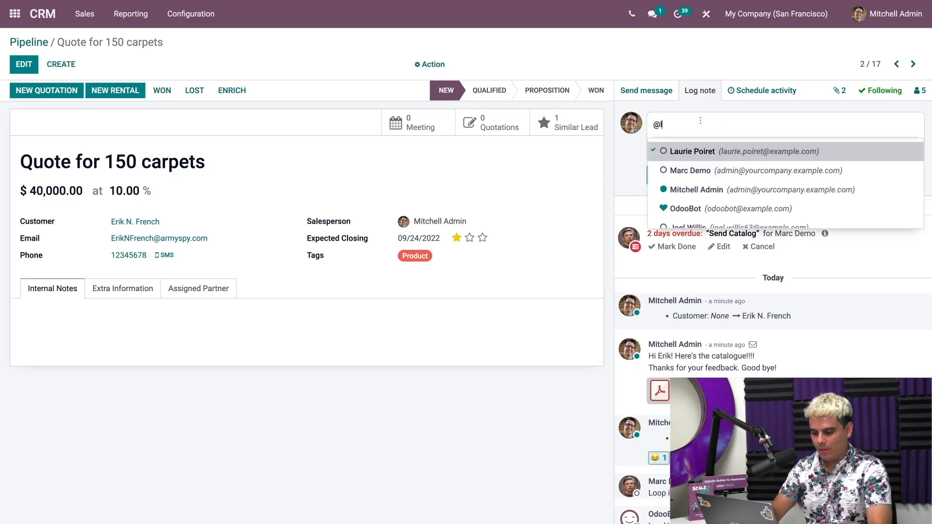
pyautogui.write('laur')
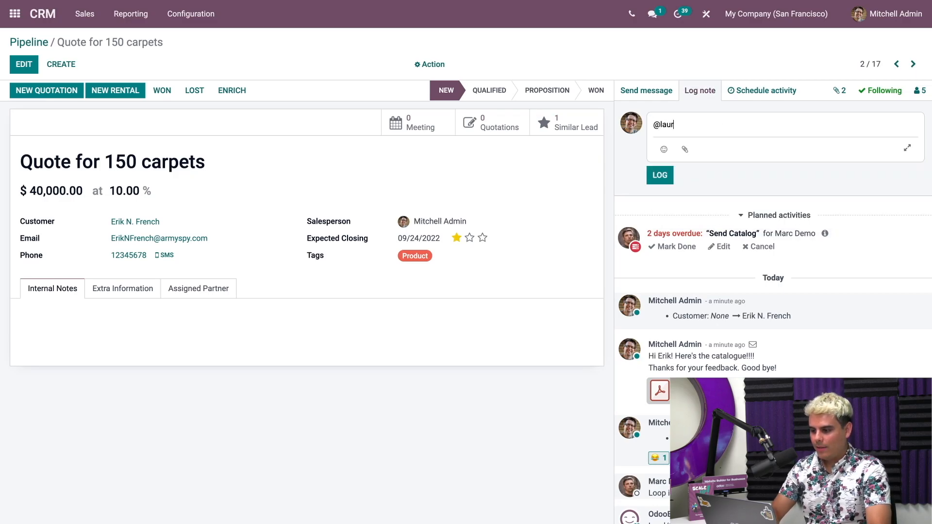
pyautogui.write('ie')
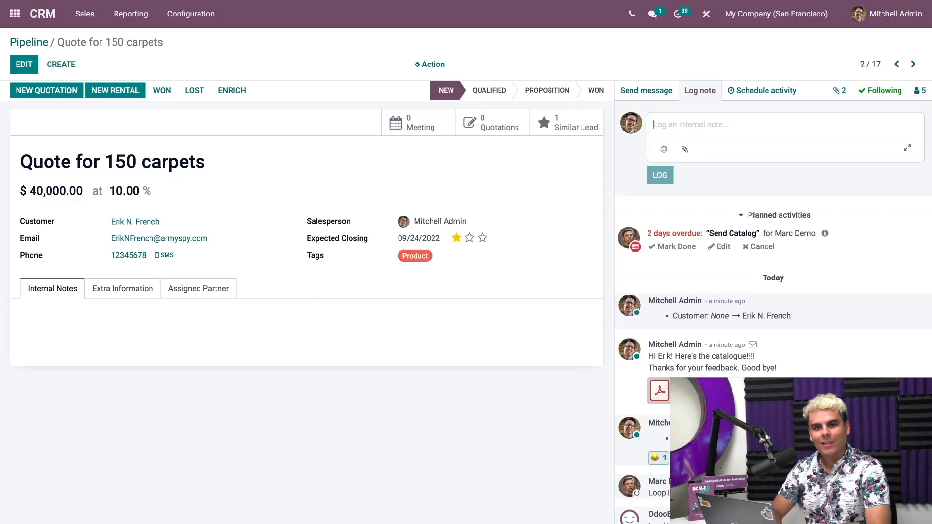
pyautogui.write('@l')
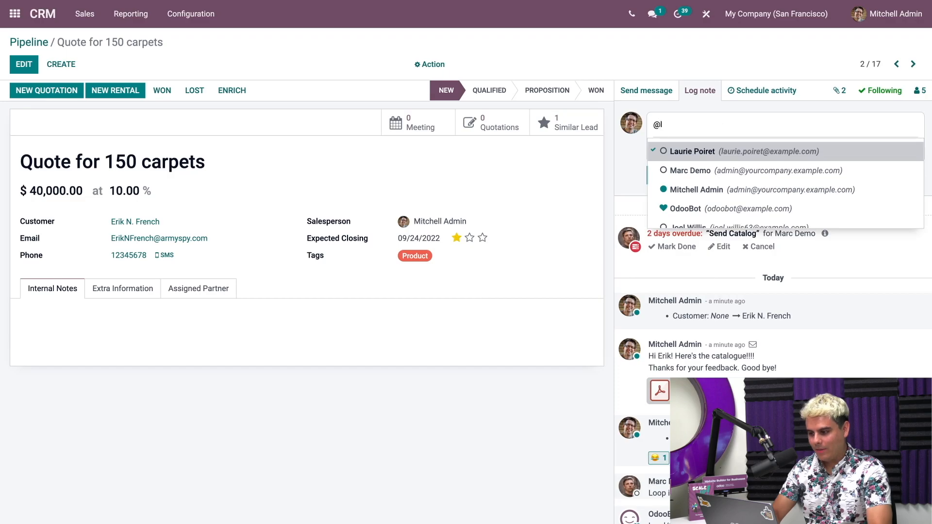
pyautogui.click(690, 152)
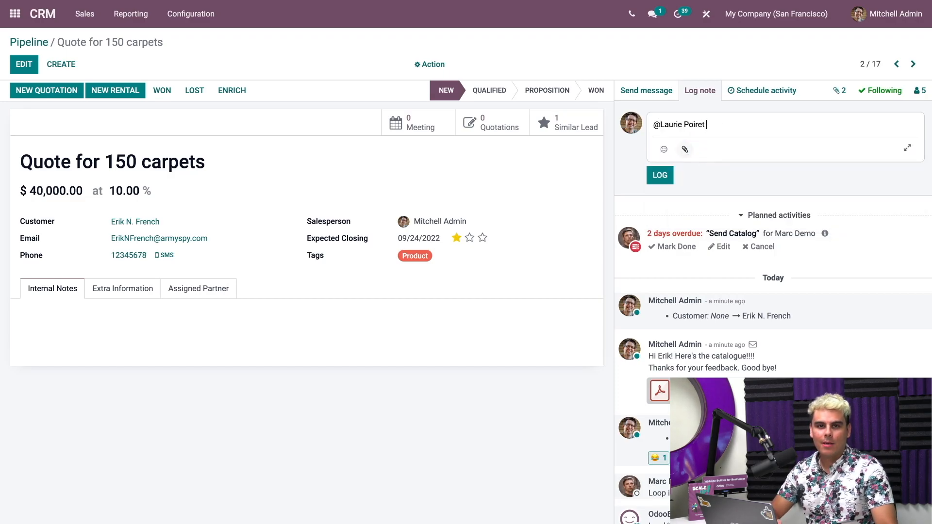
# Write 'Erik prefers email', tag the #sales channel, and log the note
pyautogui.write('E')
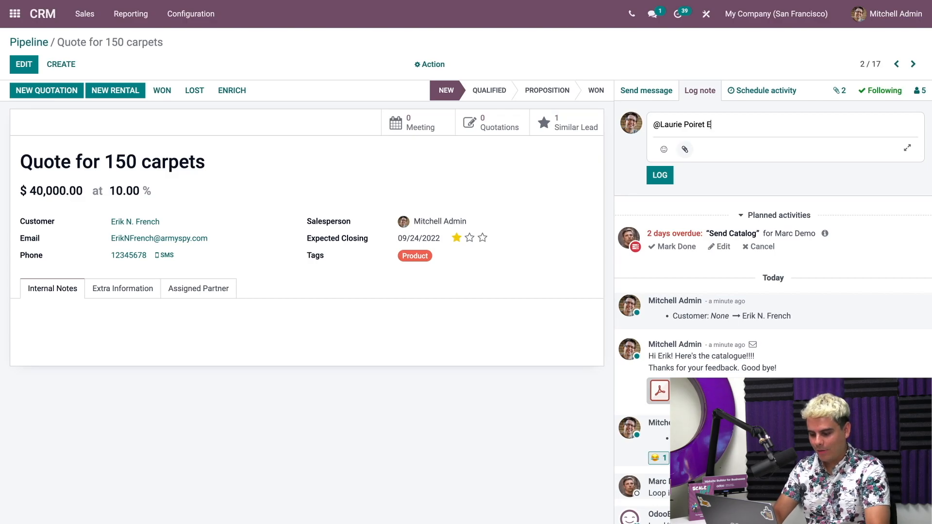
pyautogui.write('rik prefers email')
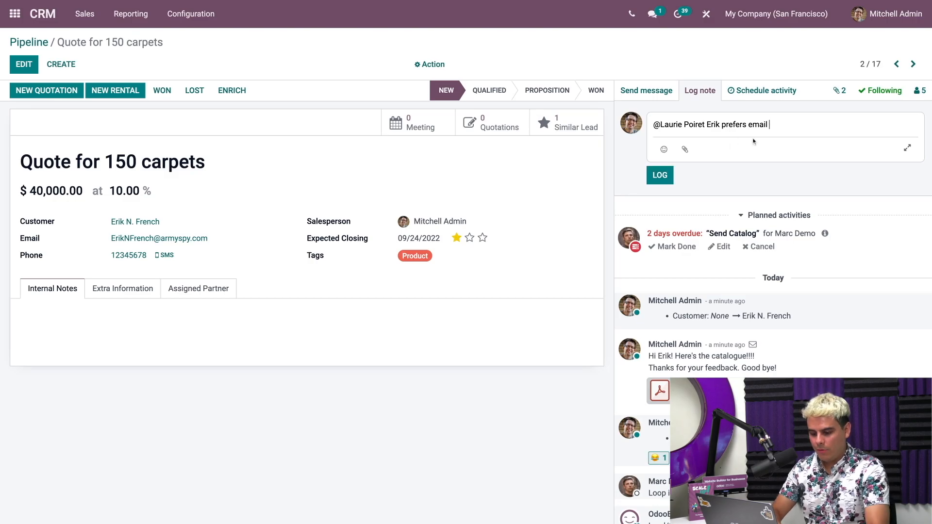
pyautogui.write('#')
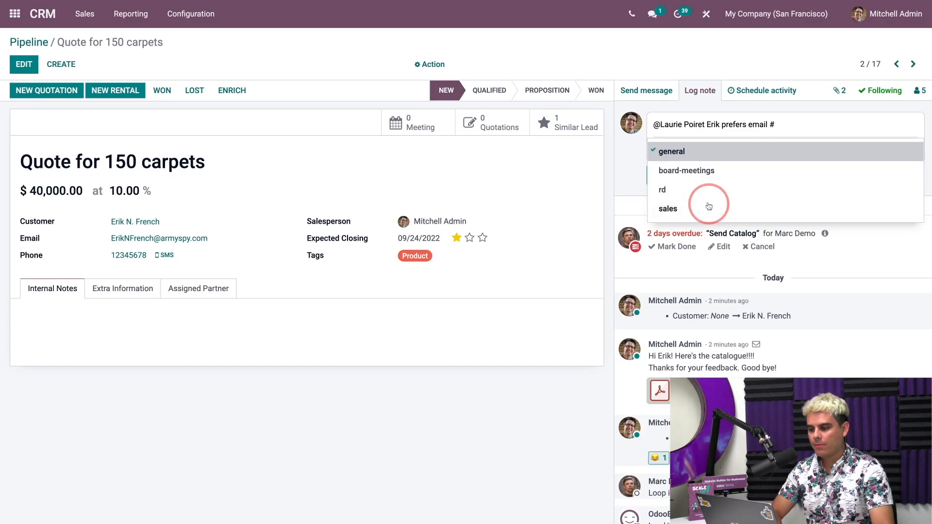
pyautogui.click(668, 208)
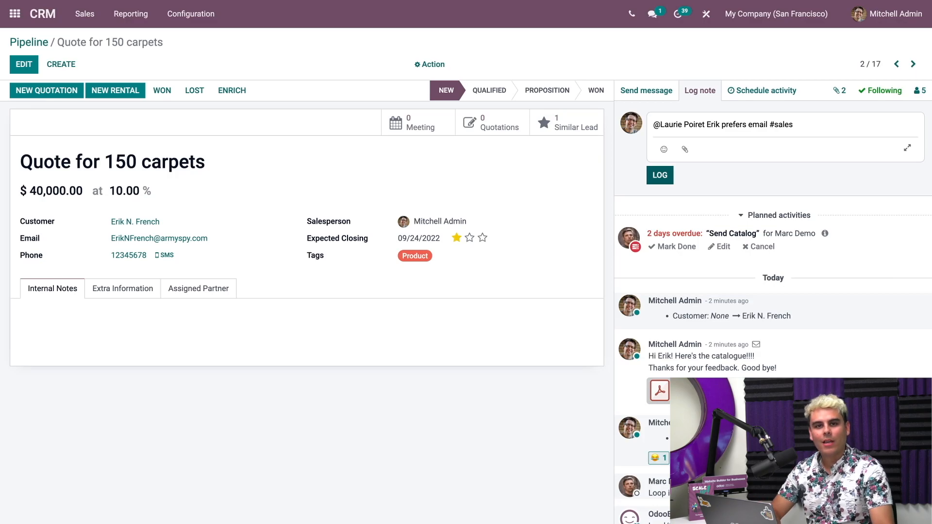
pyautogui.click(659, 175)
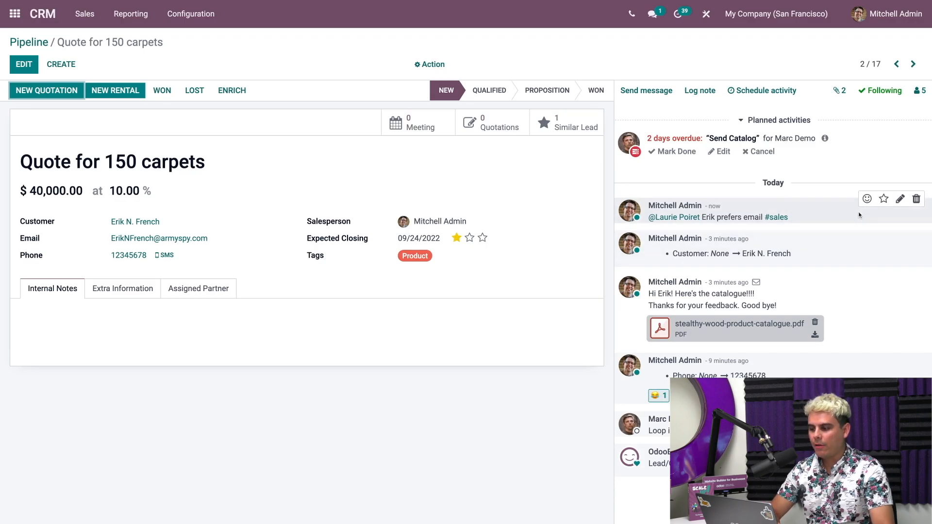
pyautogui.moveTo(900, 200)
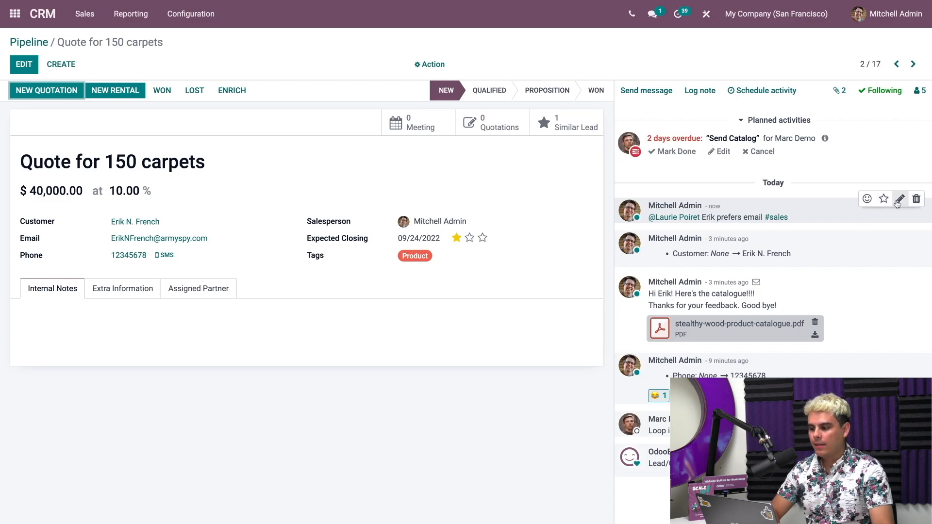